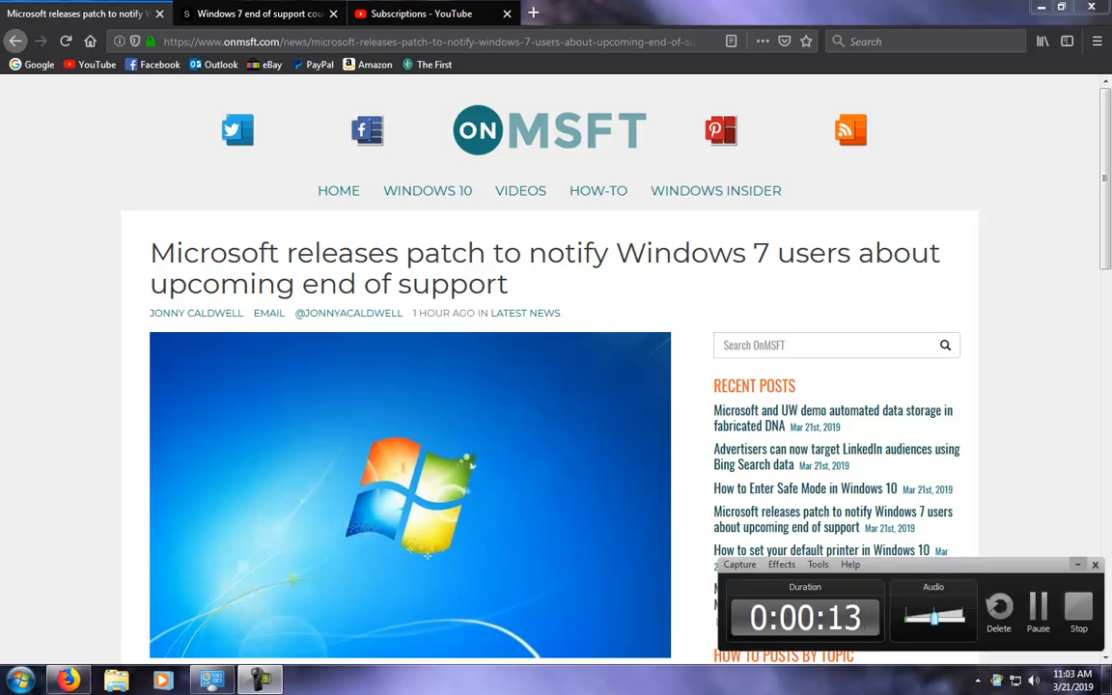
Scroll the OnMSFT end-of-support article down to its share buttons, then back up slightly
scroll(down, 3)
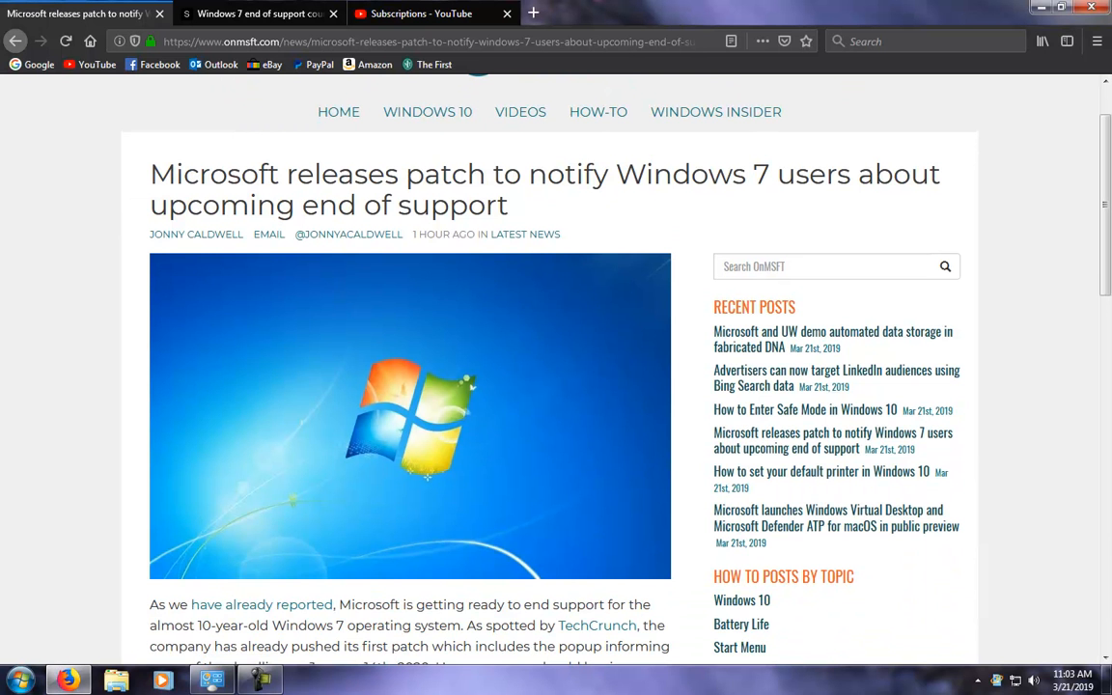
scroll(down, 3)
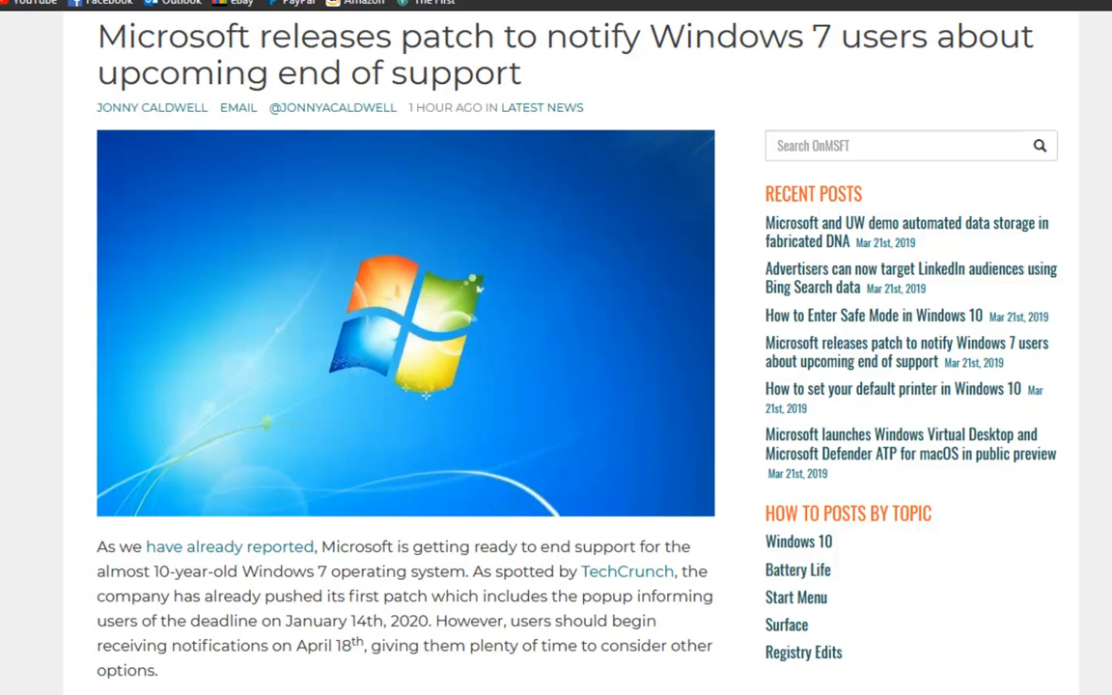
scroll(down, 3)
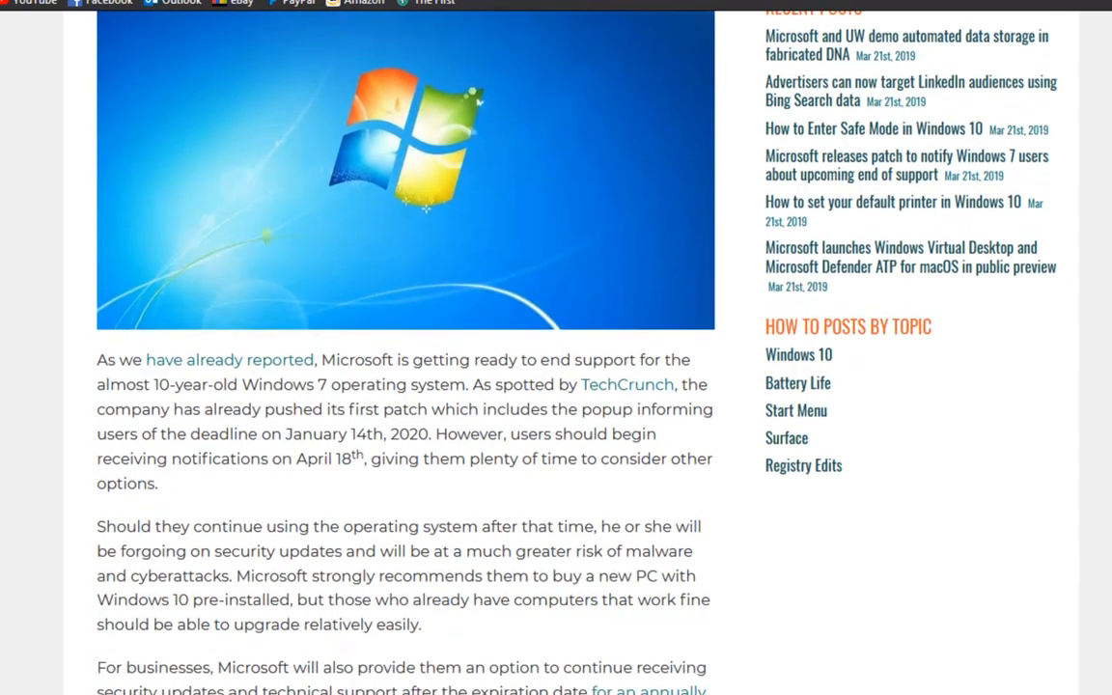
scroll(down, 3)
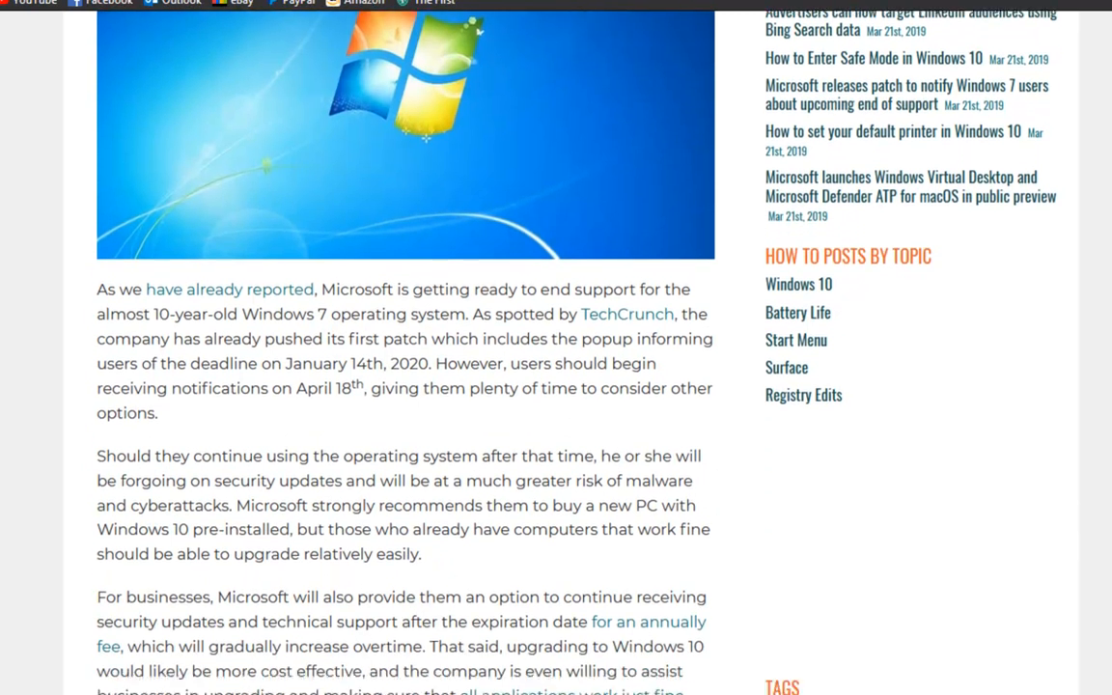
scroll(down, 3)
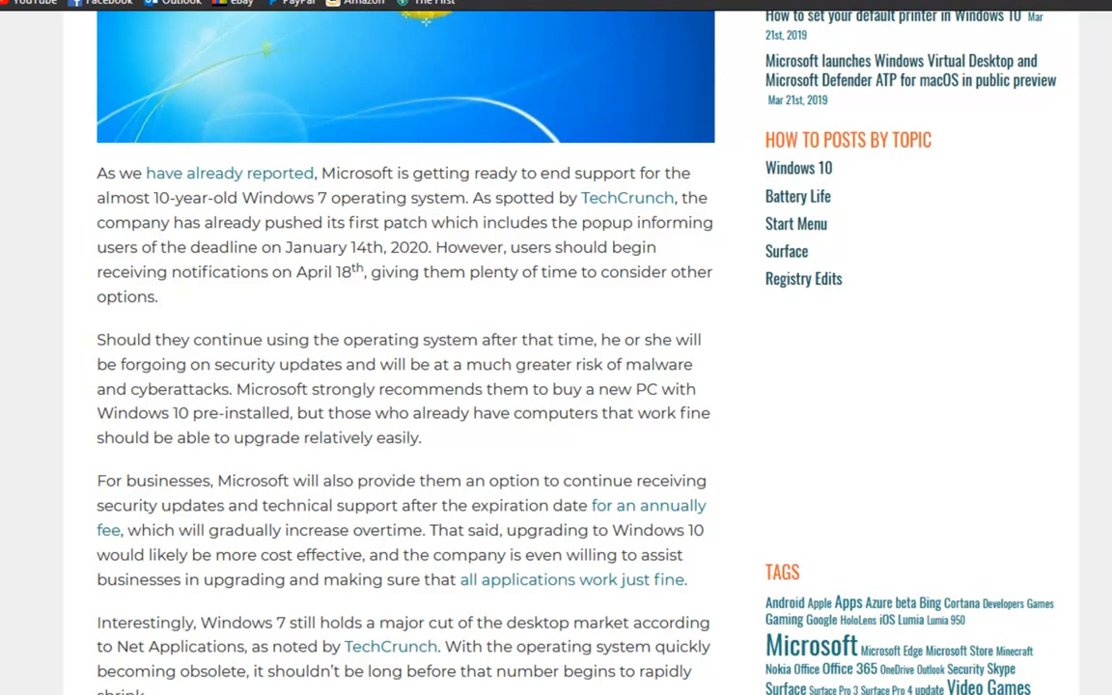
scroll(down, 3)
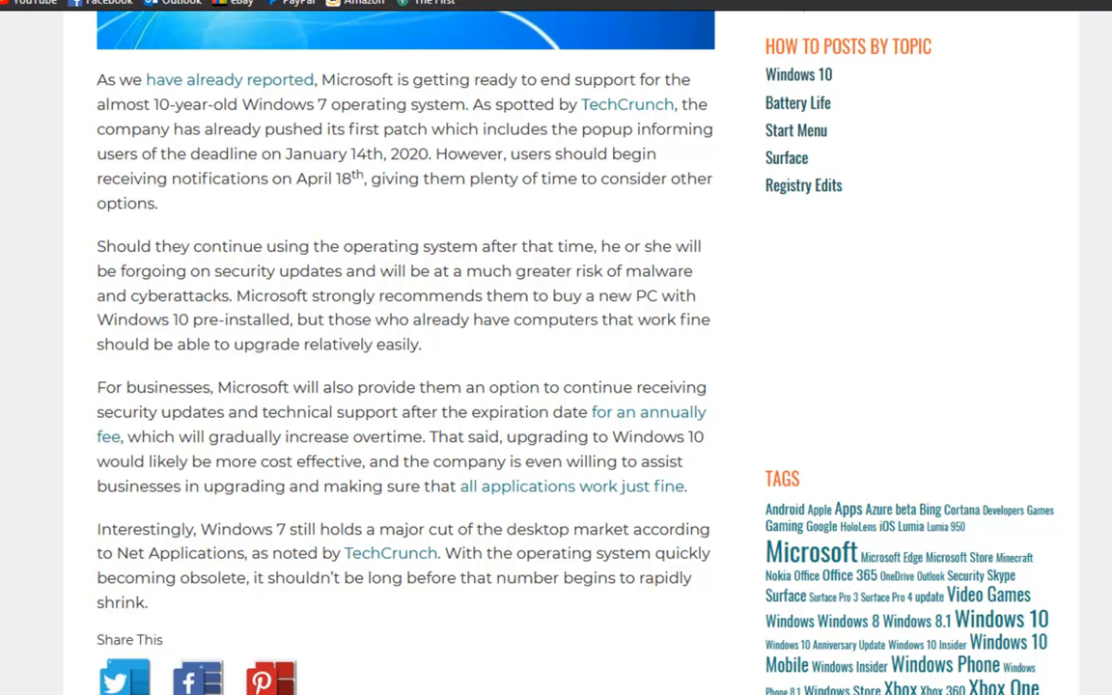
scroll(up, 3)
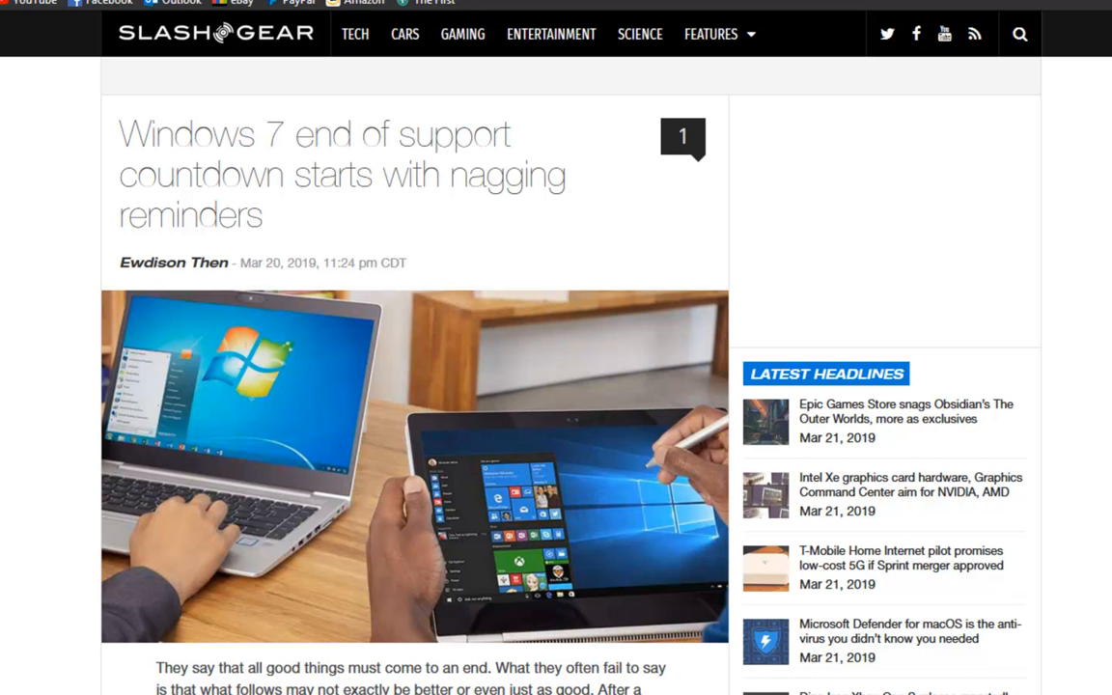
scroll(down, 3)
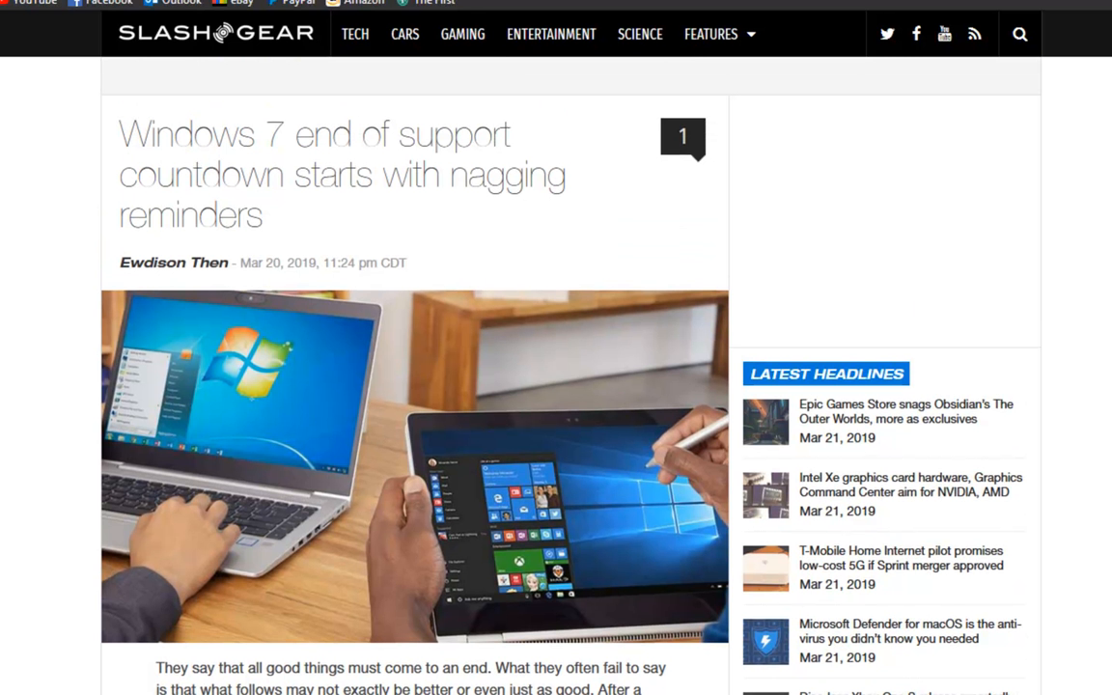
scroll(down, 3)
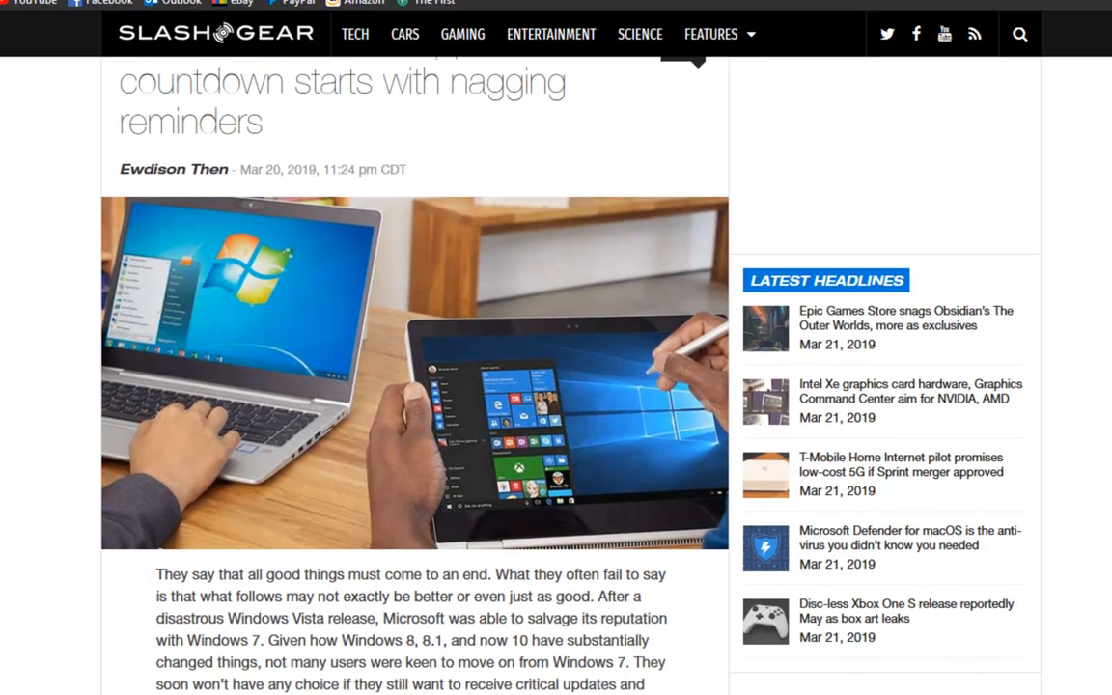
scroll(down, 3)
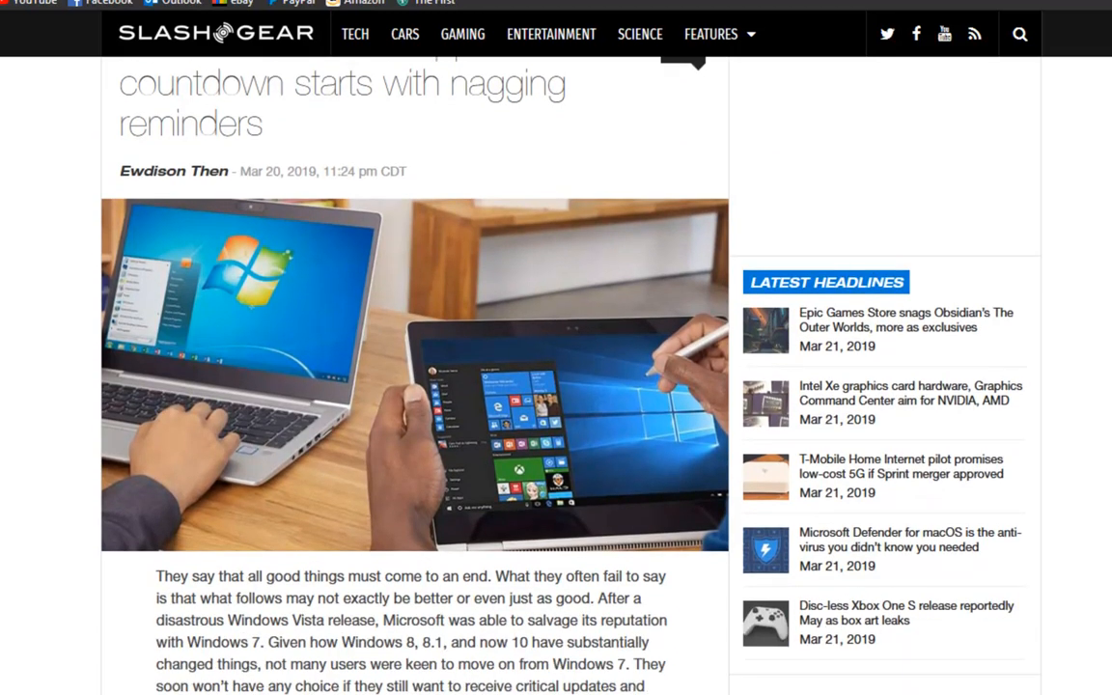
scroll(down, 3)
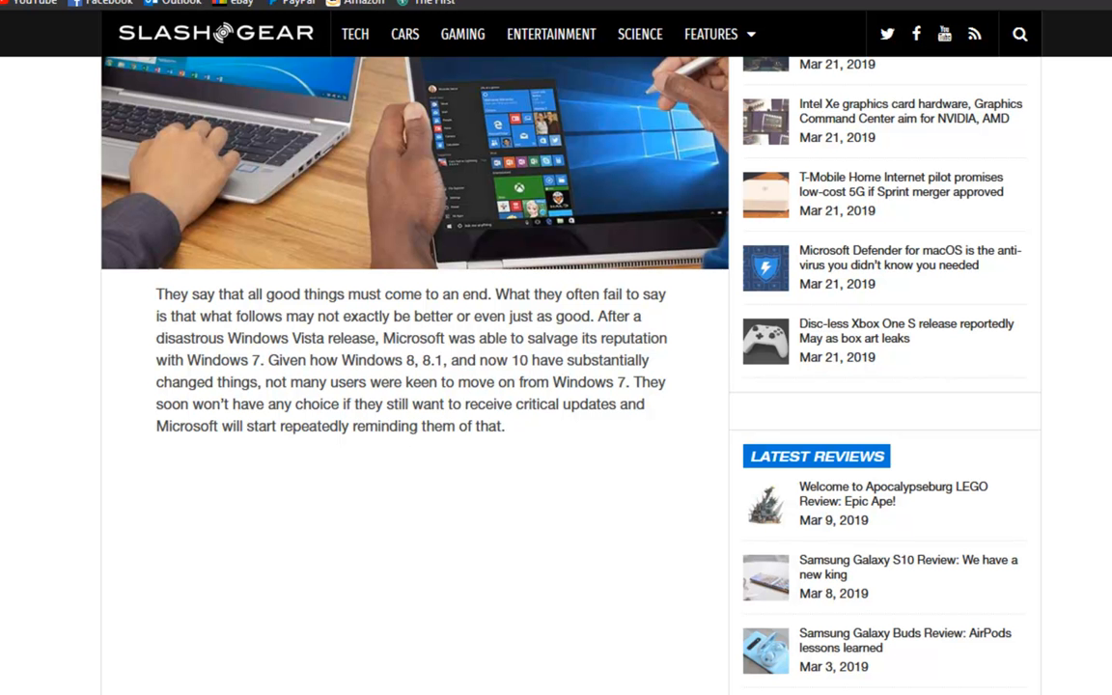
scroll(down, 3)
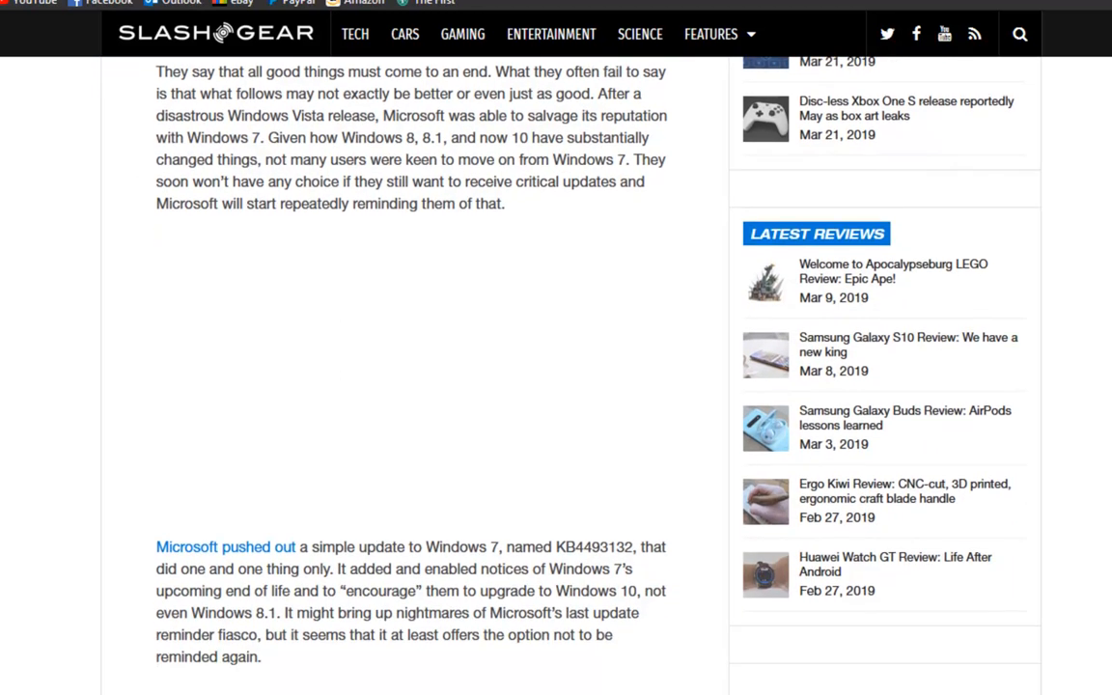
scroll(down, 3)
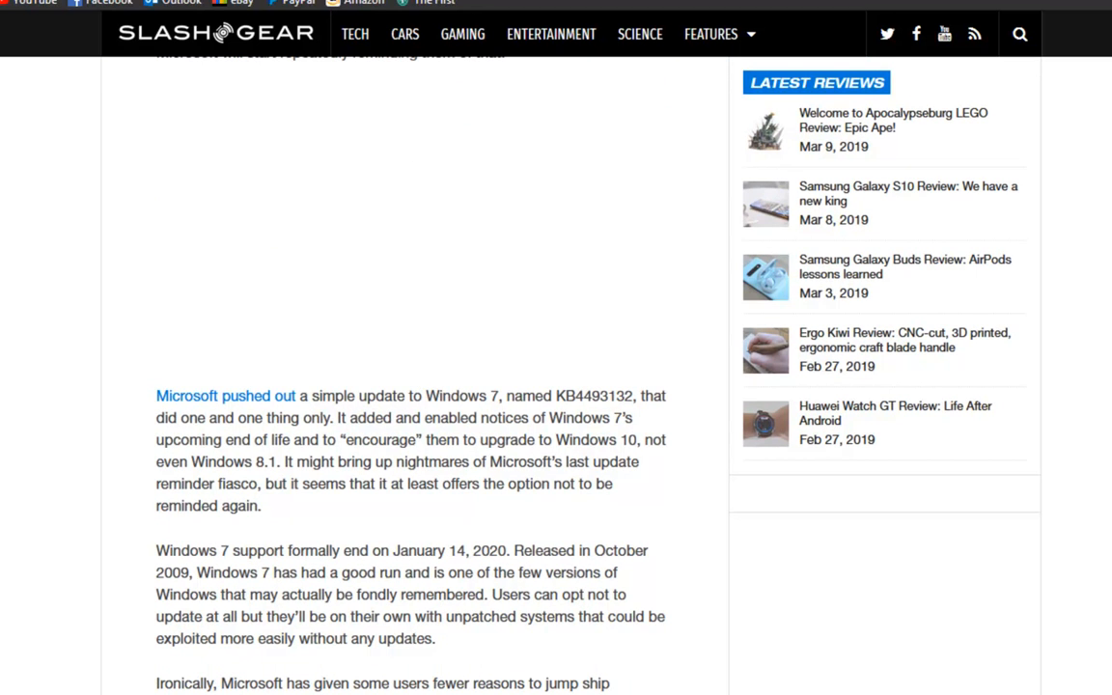
scroll(down, 3)
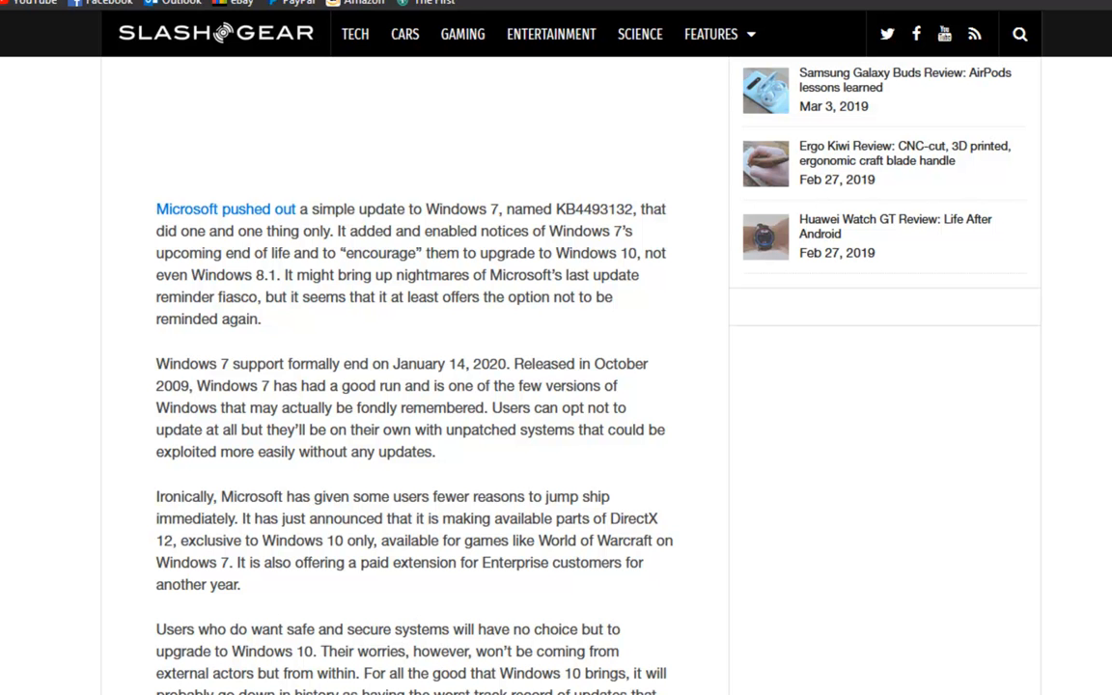
scroll(down, 3)
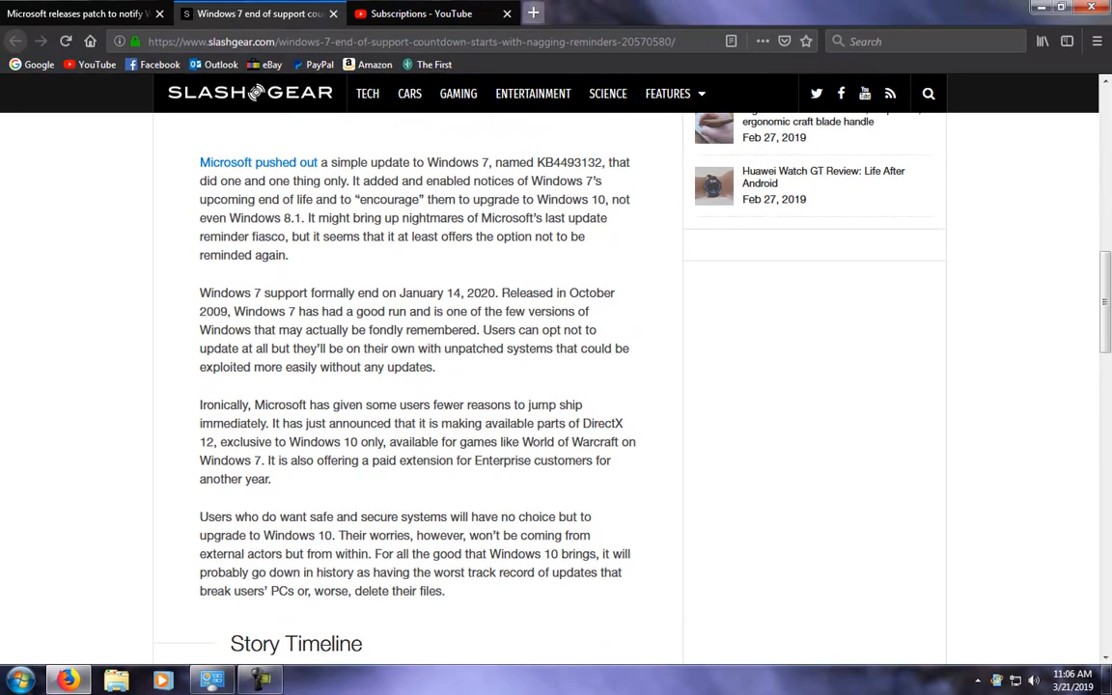
Search Google for 'windows 7 market share' in a new tab
click(549, 14)
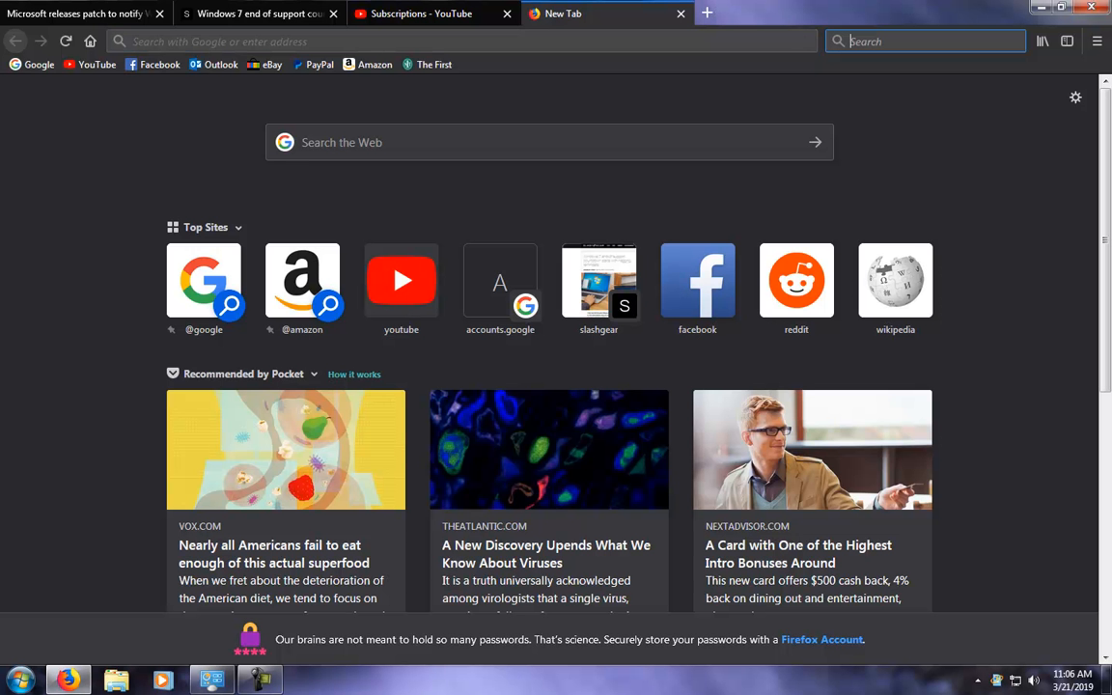
text(windows 7 markets)
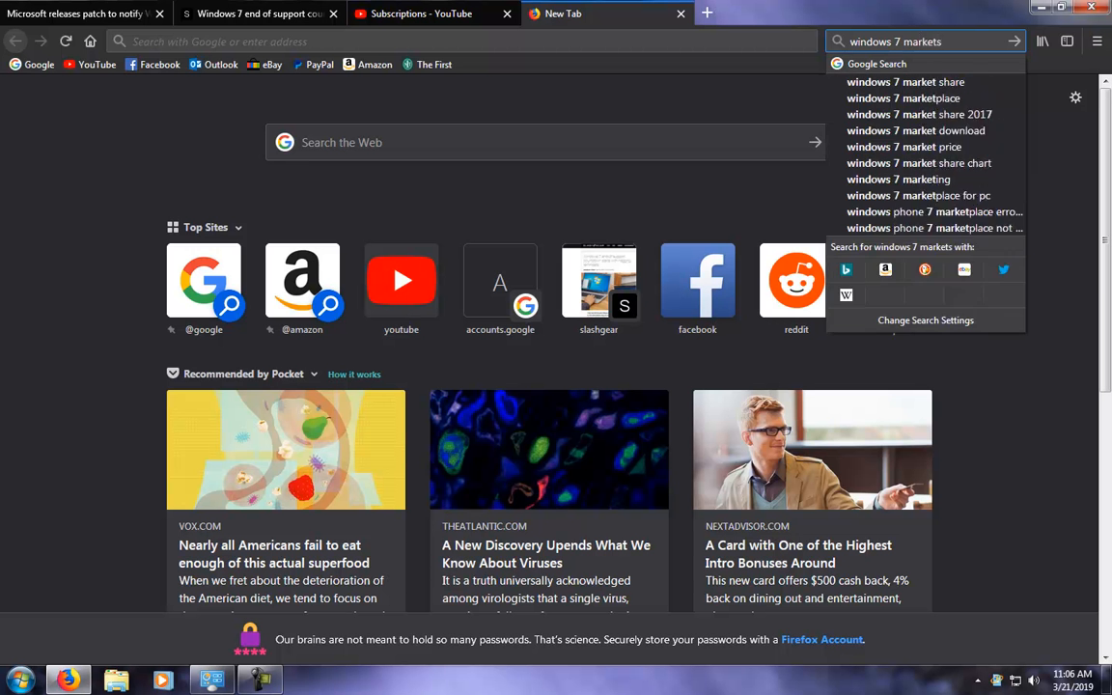
key(Backspace)
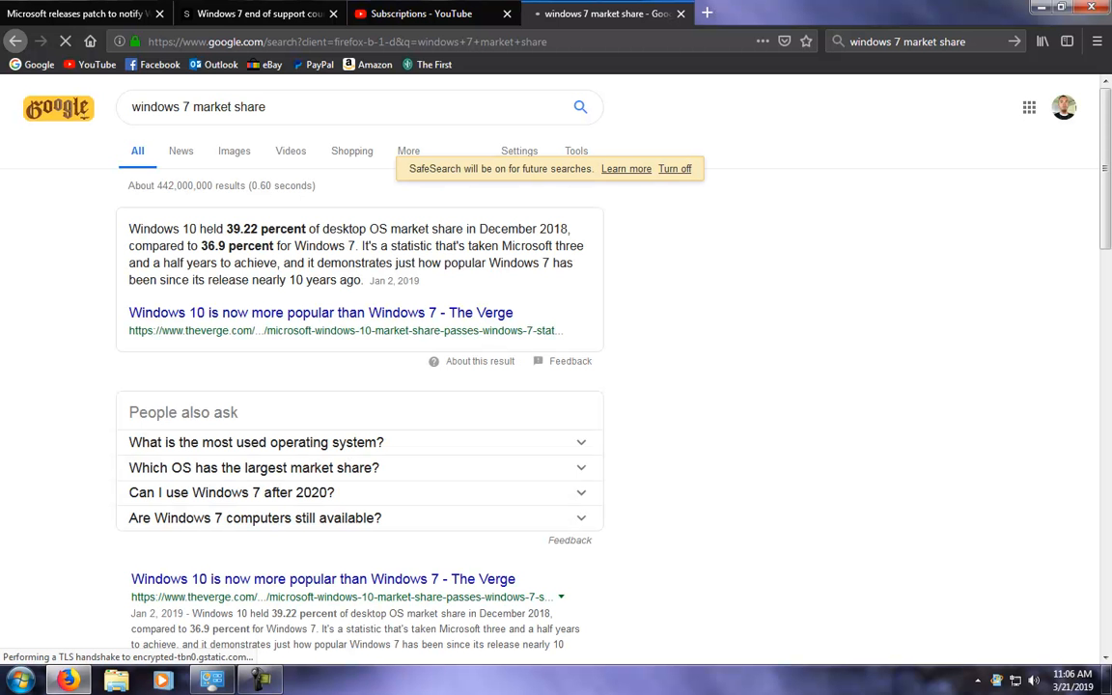
Open the netmarketshare.com 'Operating system market share' result
scroll(down, 3)
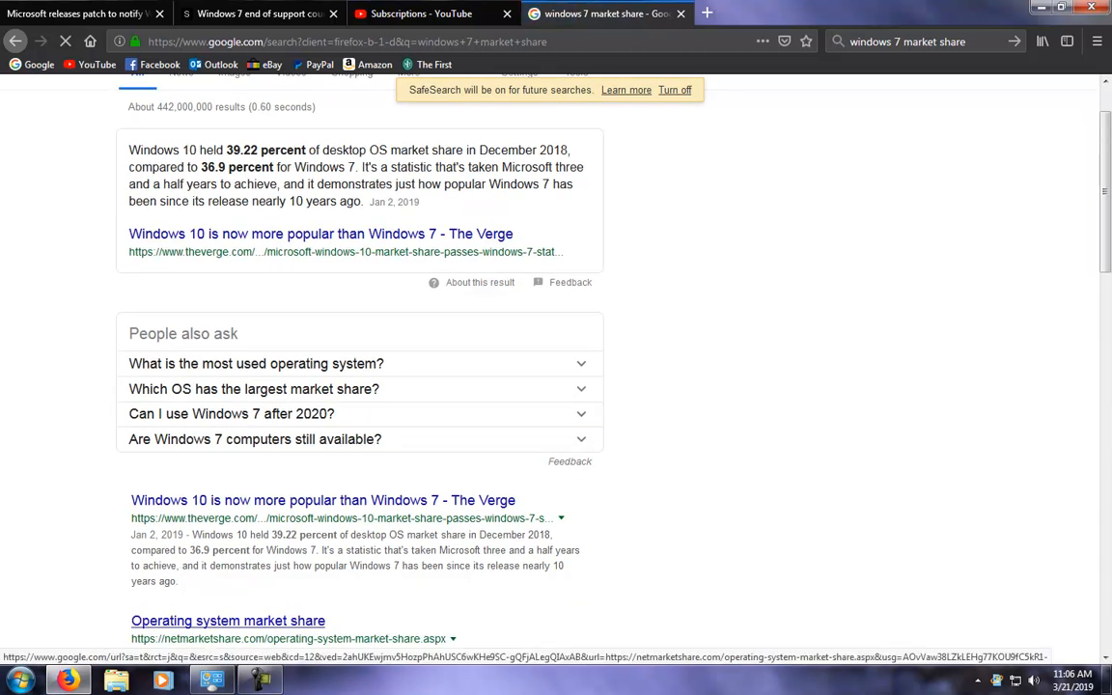
click(227, 620)
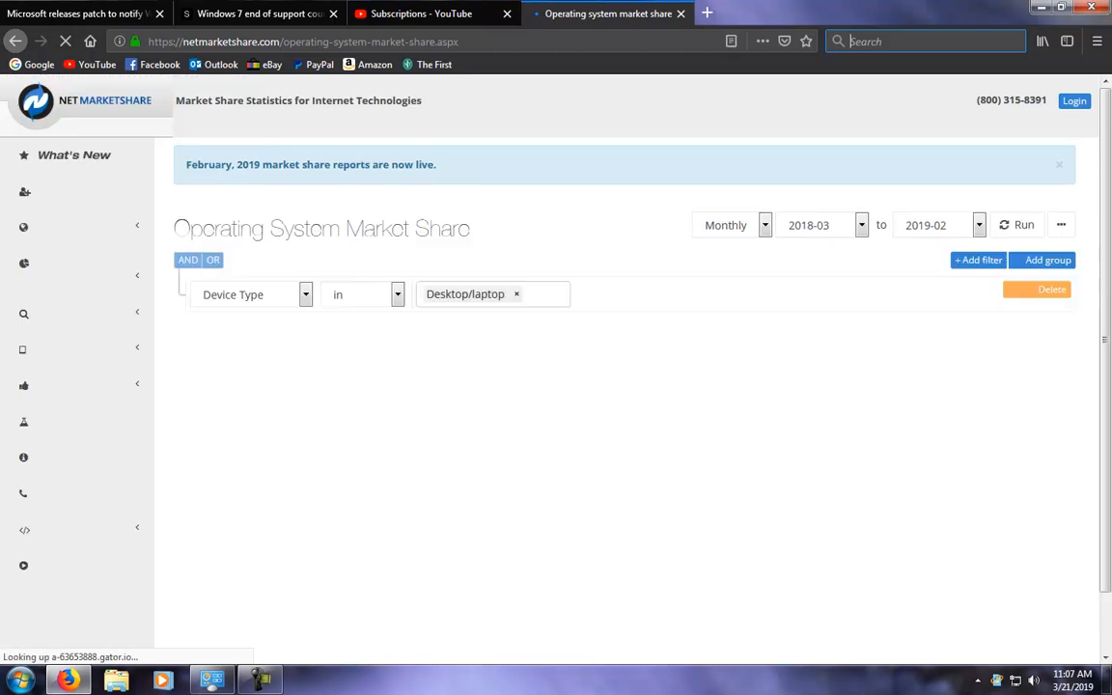
Mark Windows (87.56%) and Mac OS (9.65%) in the desktop platform share table
click(1023, 223)
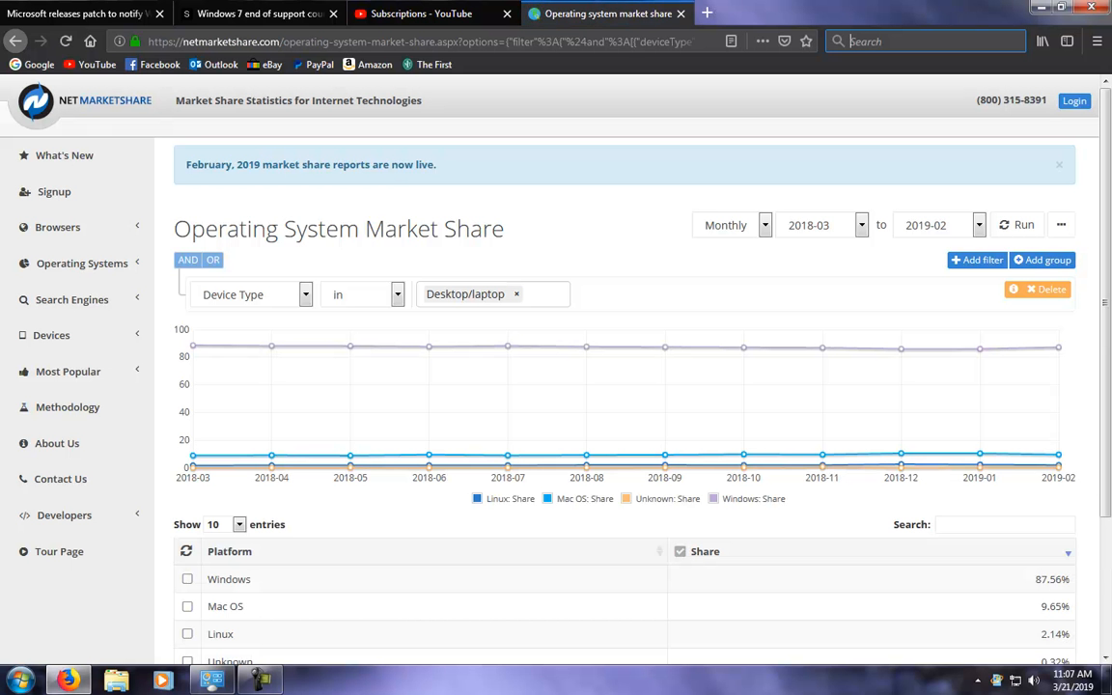
click(190, 579)
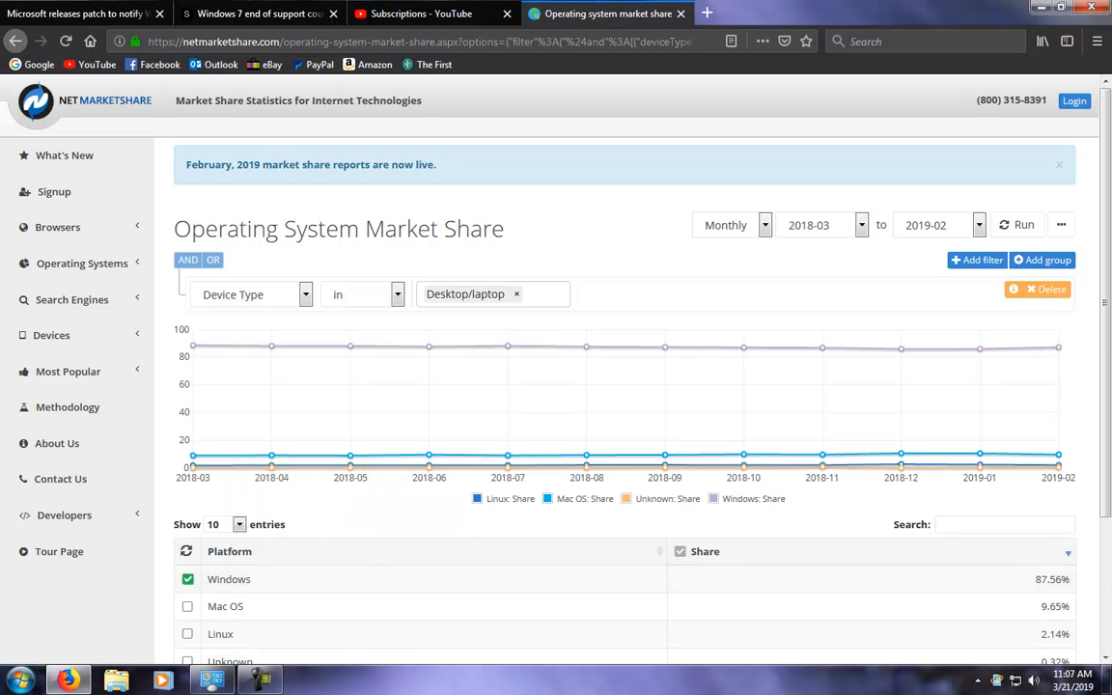
scroll(down, 3)
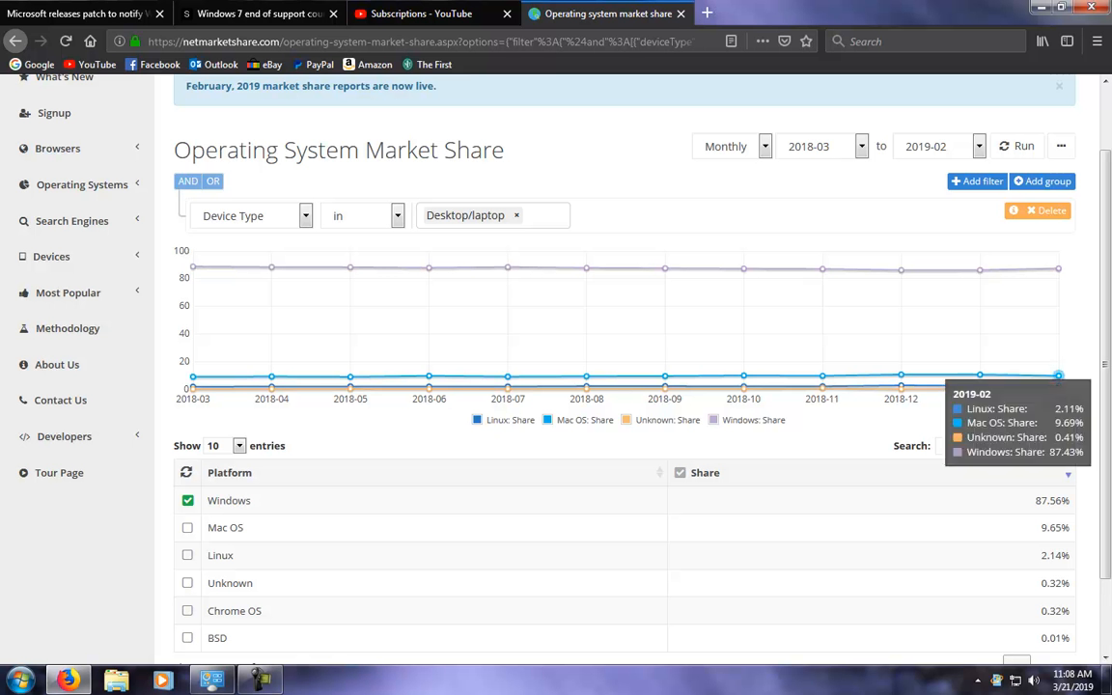
mouse_move(981, 372)
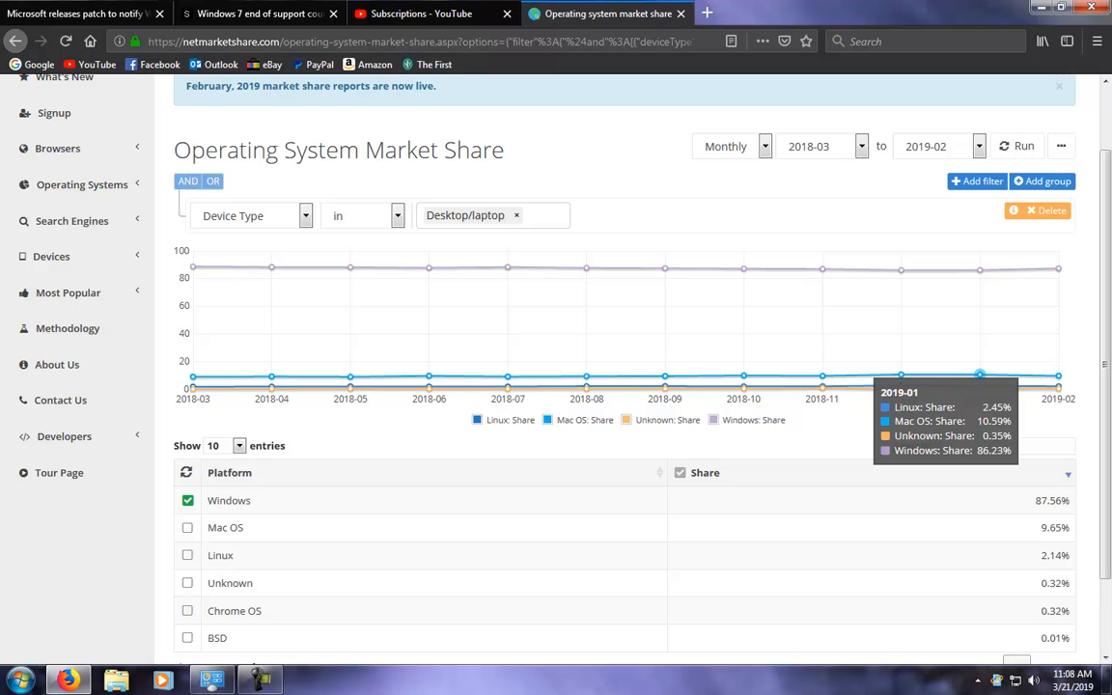
mouse_move(1058, 374)
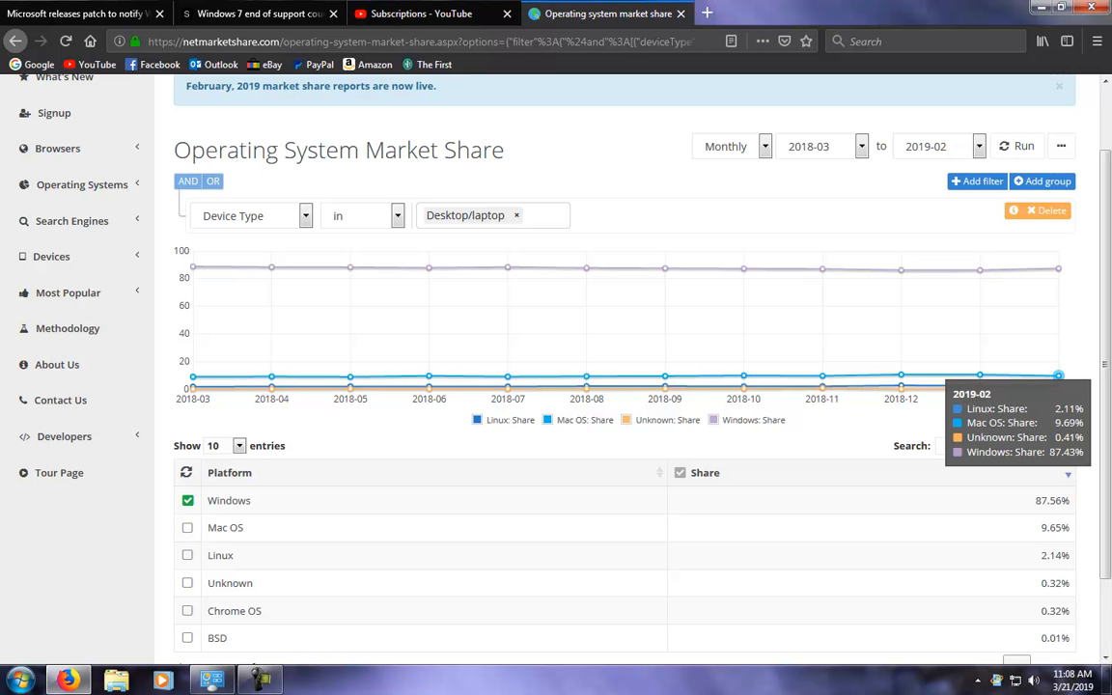
click(187, 529)
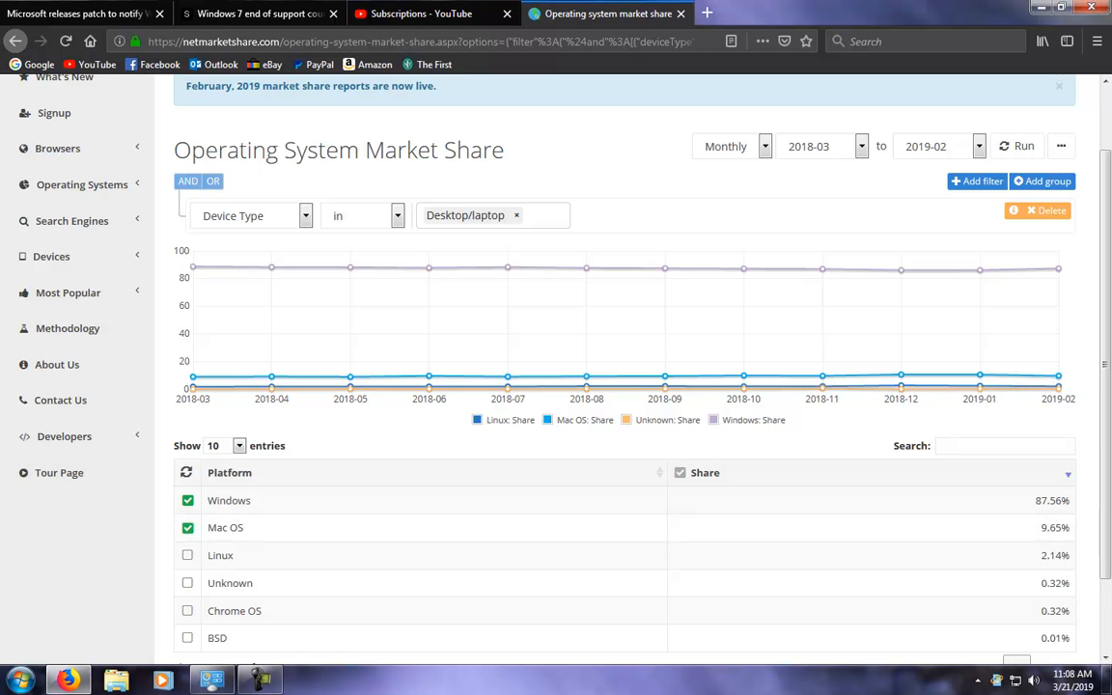
mouse_move(1054, 373)
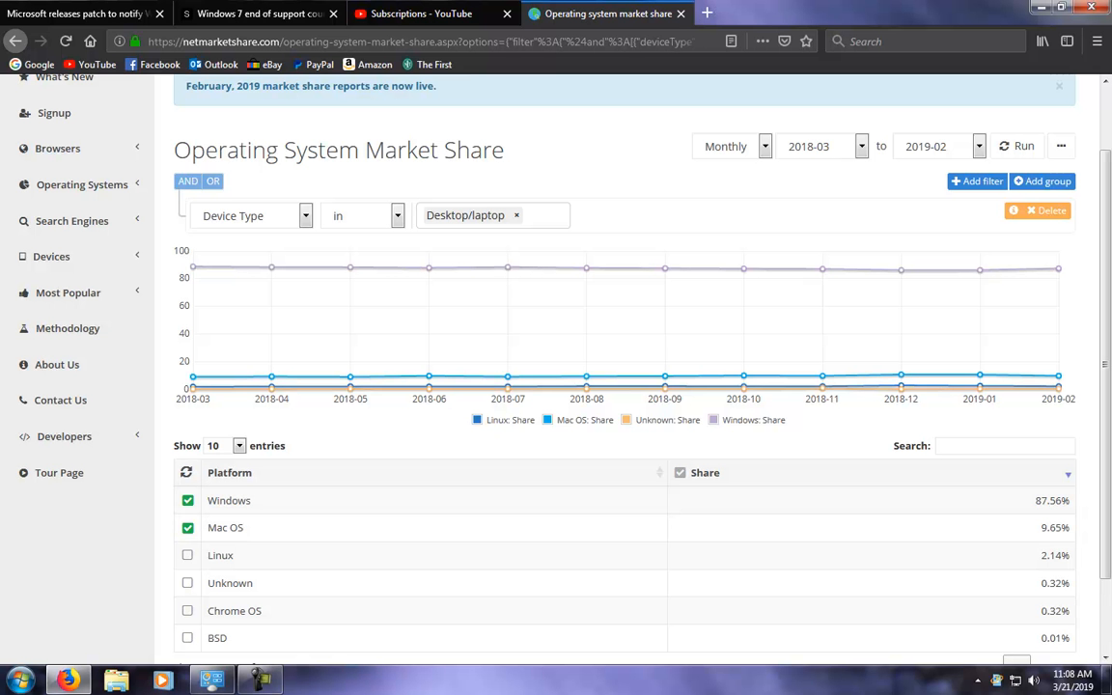
mouse_move(1054, 372)
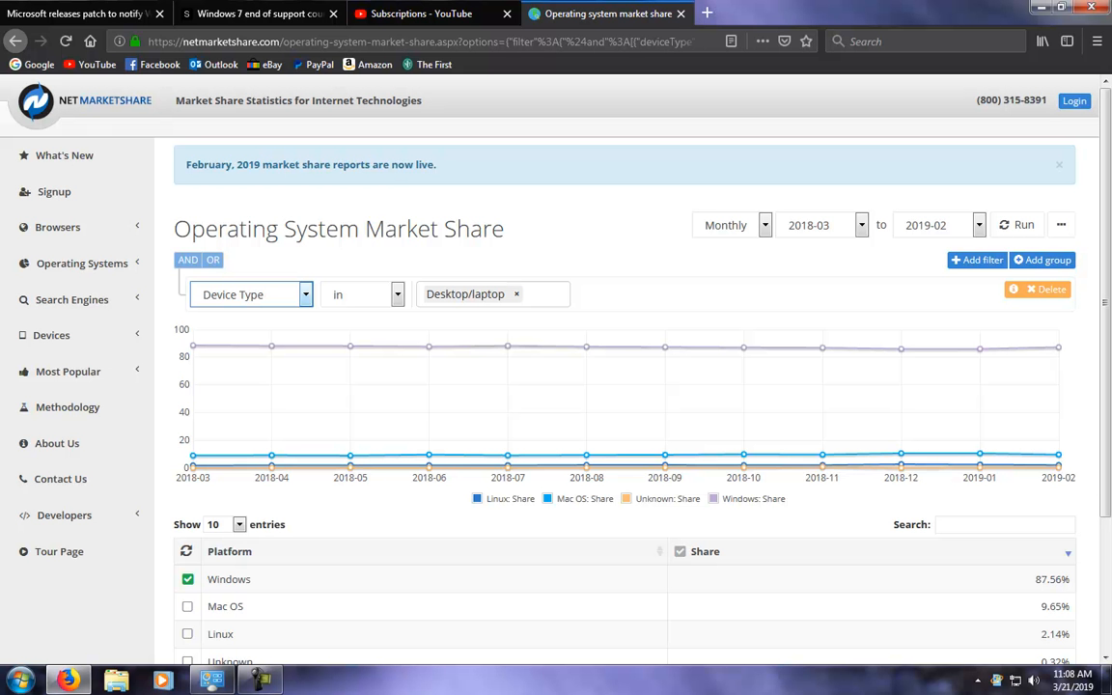
Return to the Google results and open Wikipedia's 'Usage share of operating systems' article
click(188, 606)
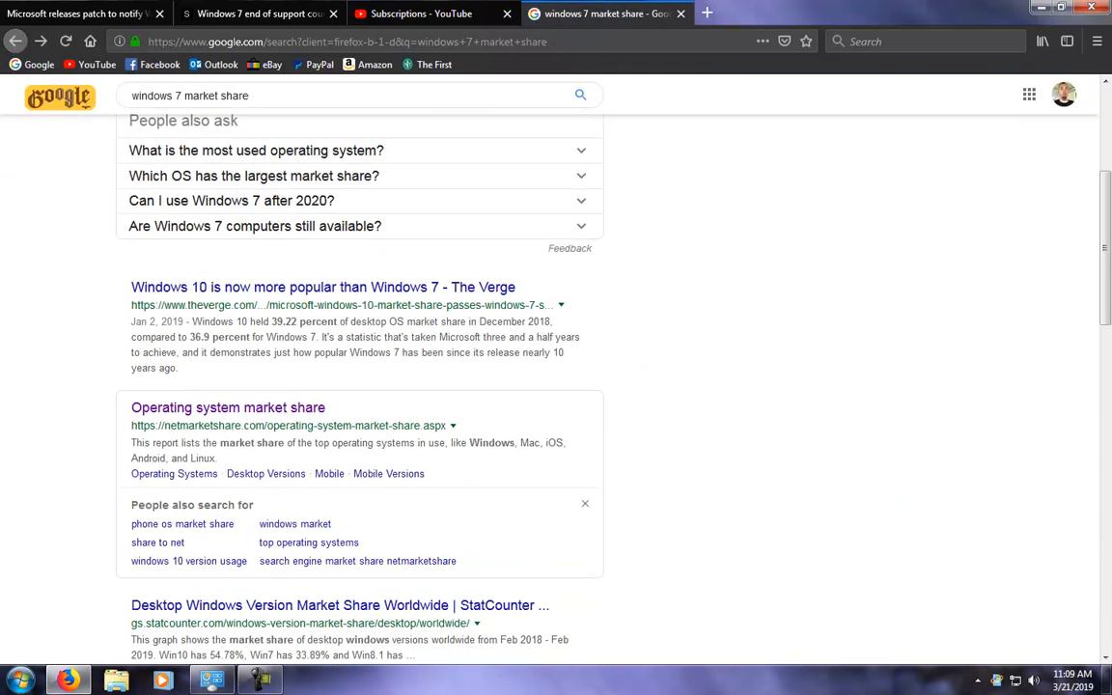
scroll(down, 3)
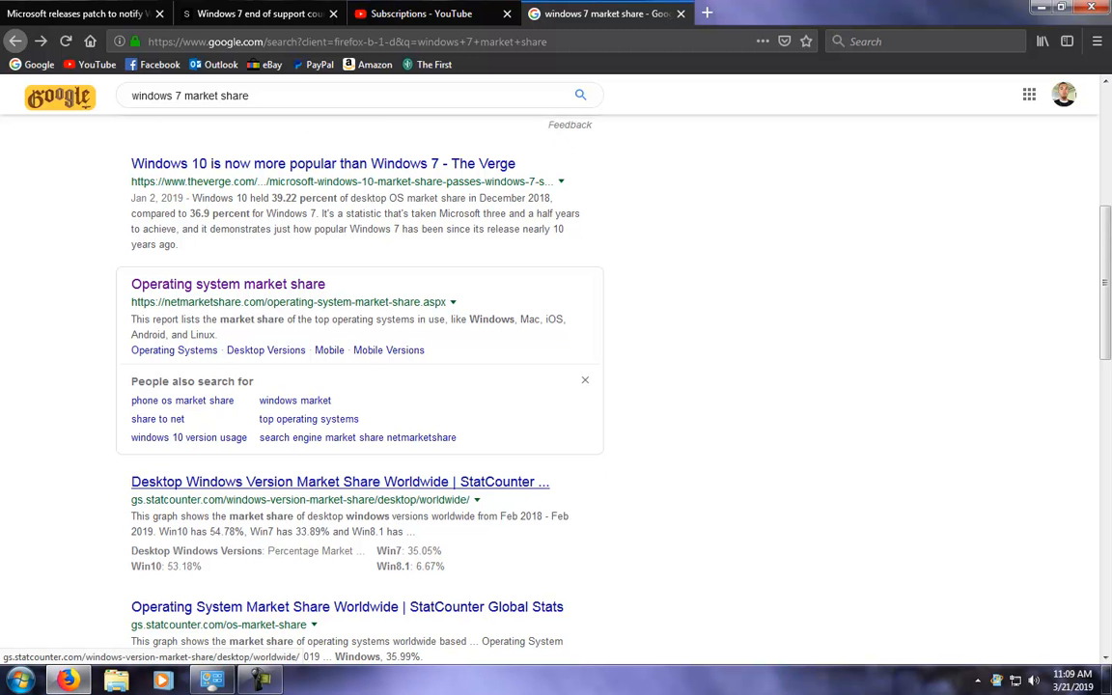
scroll(down, 3)
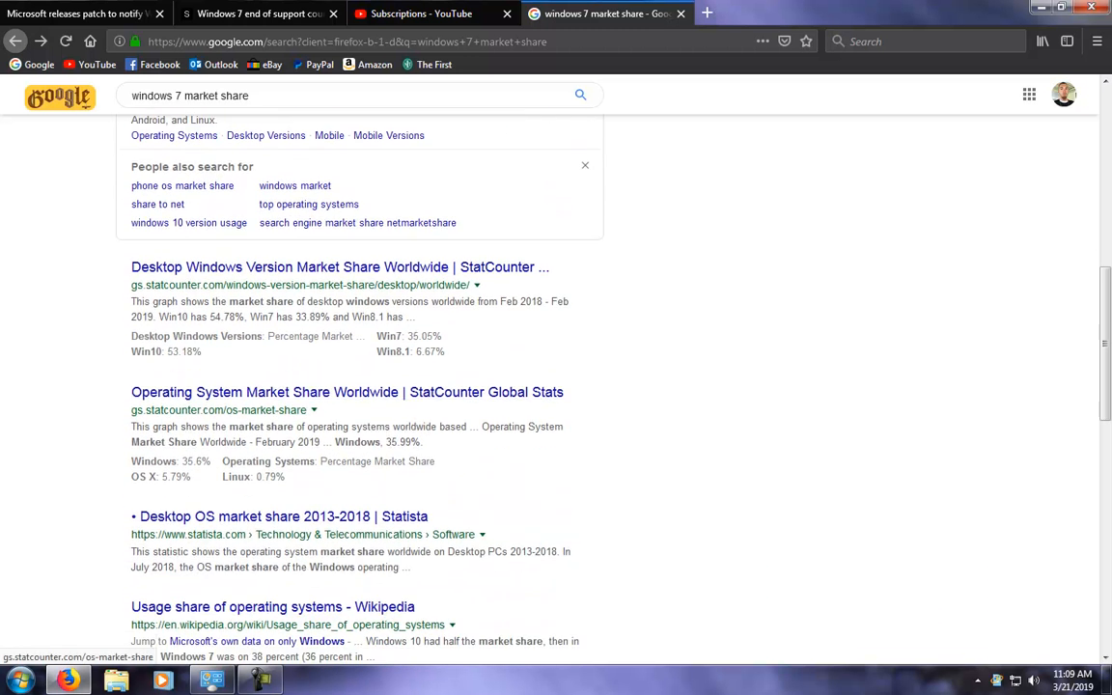
scroll(down, 3)
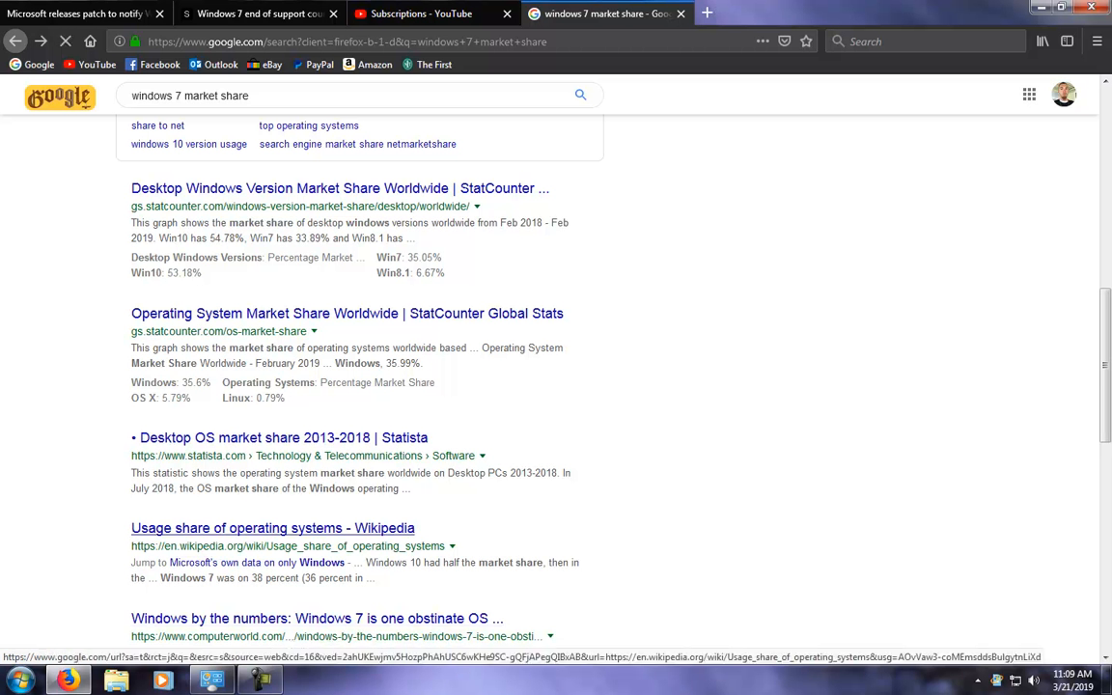
click(263, 529)
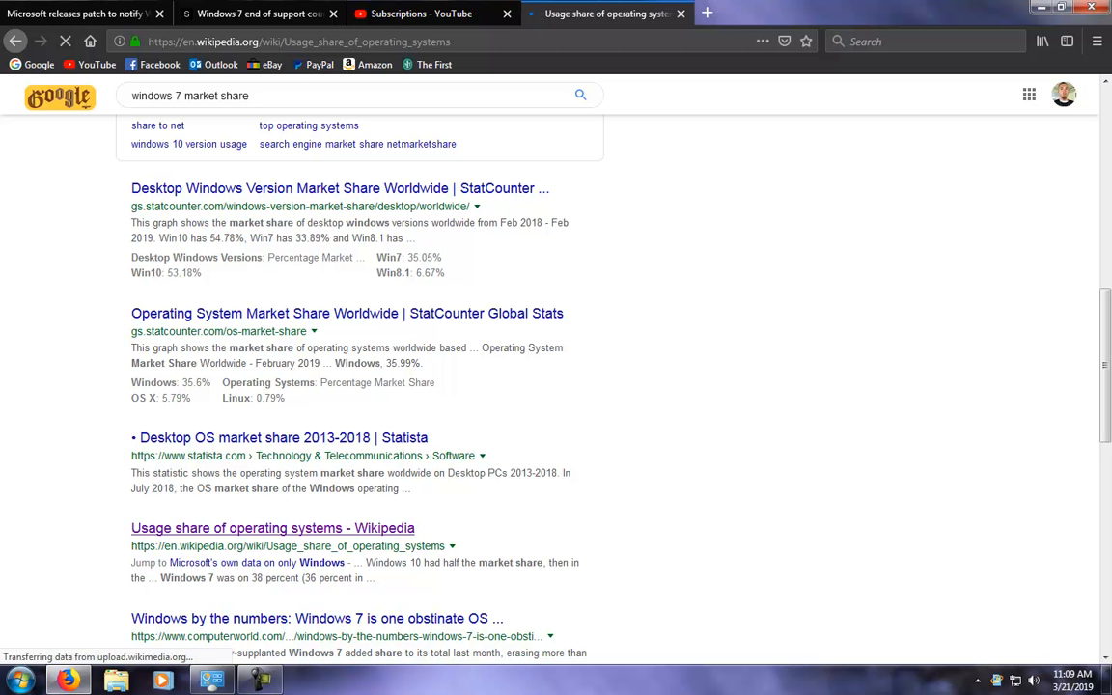
Skim the Wikipedia article to its contents and close it, returning to the SlashGear story
click(267, 529)
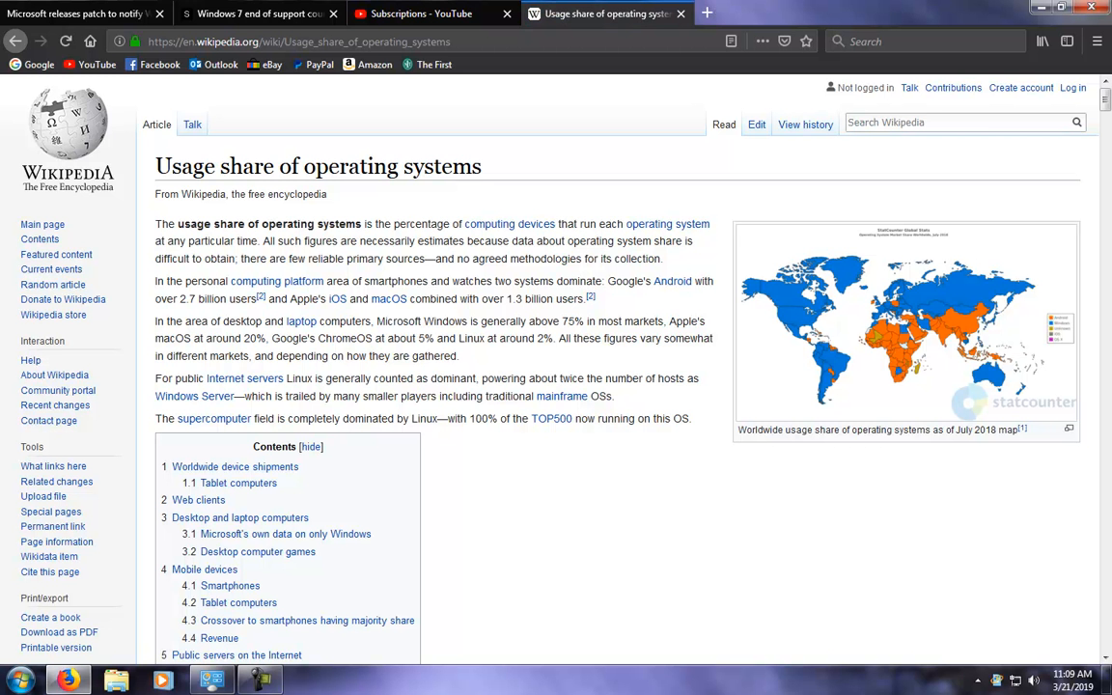
scroll(down, 3)
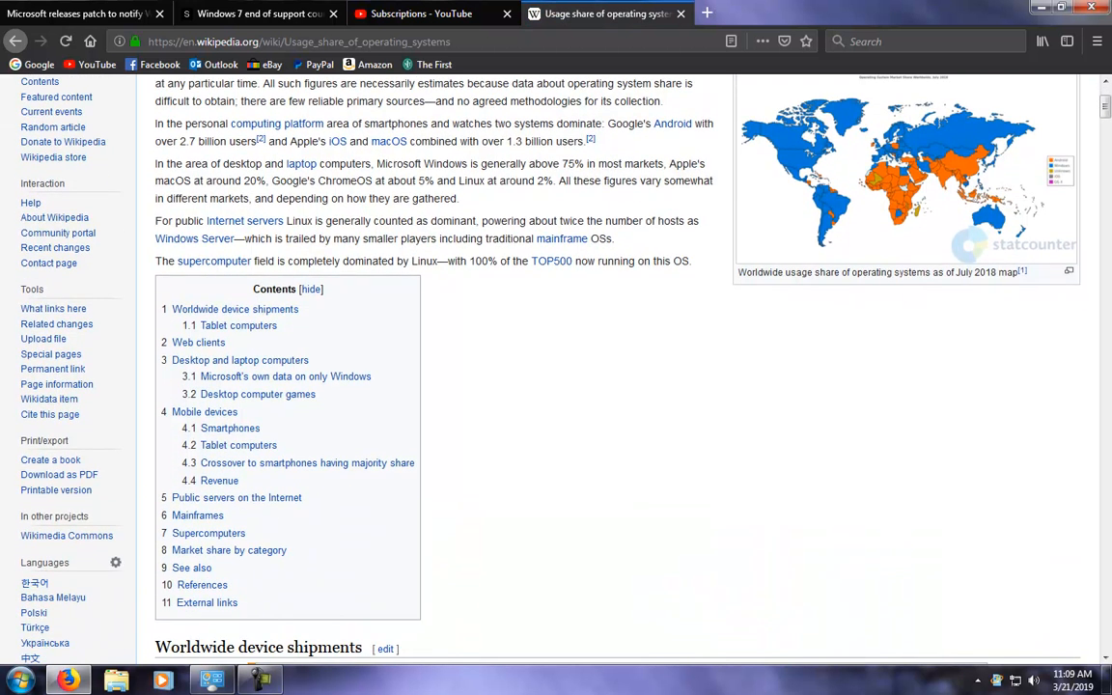
click(905, 174)
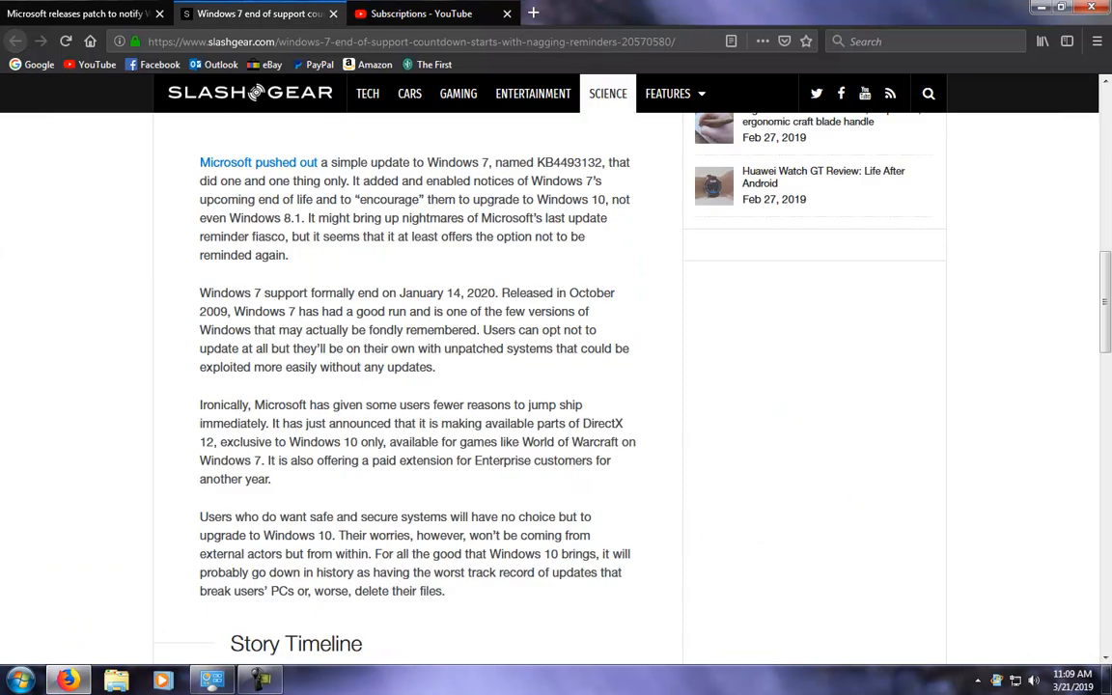
Scroll the SlashGear story back to its introduction and bring Windows Update to the front
scroll(down, 3)
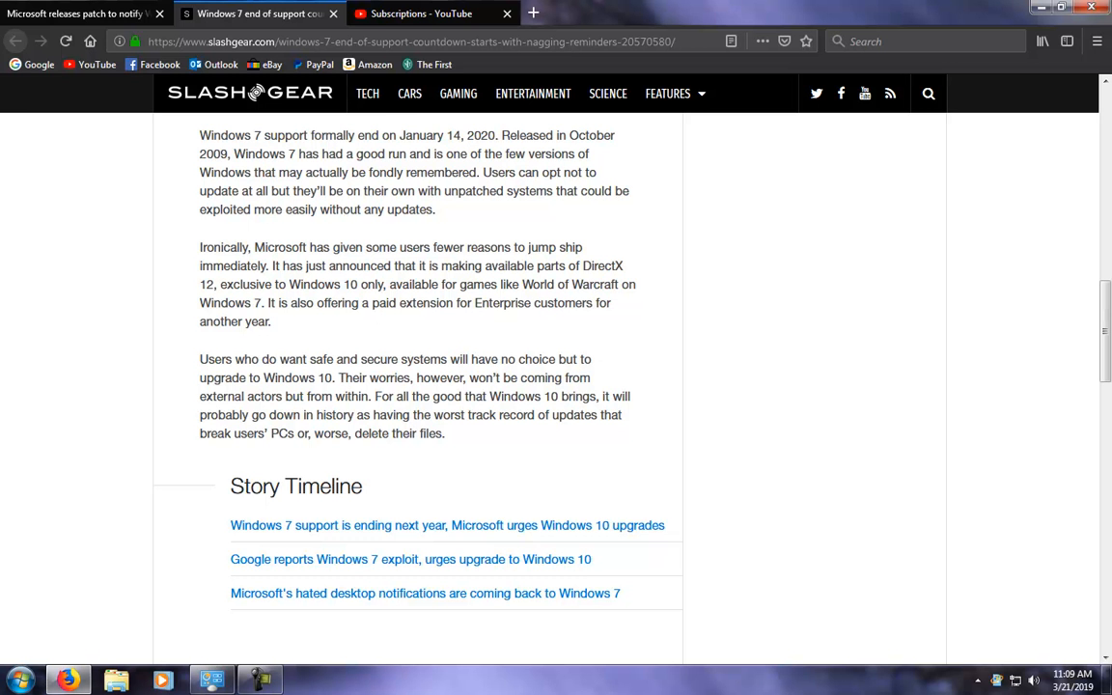
scroll(up, 3)
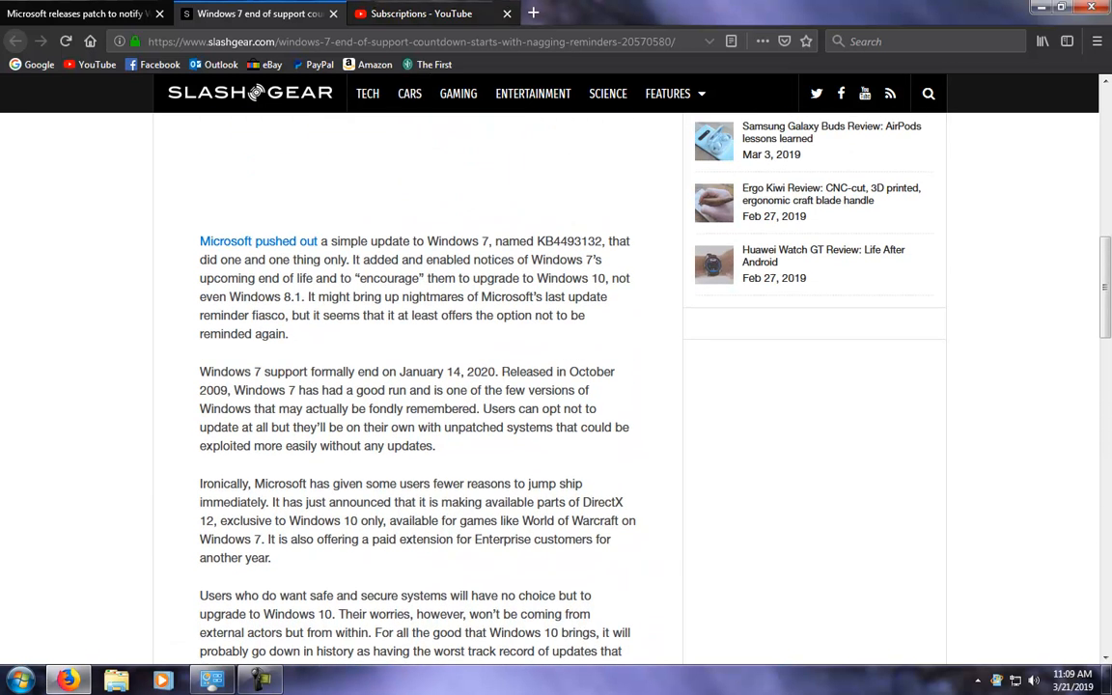
scroll(up, 3)
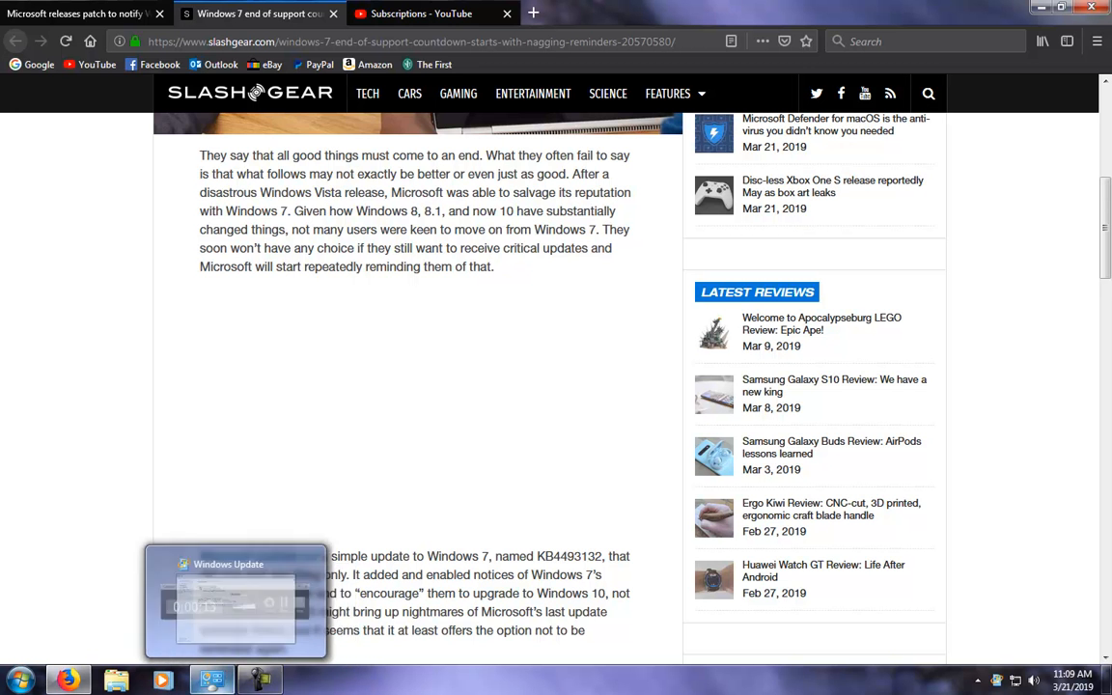
click(228, 564)
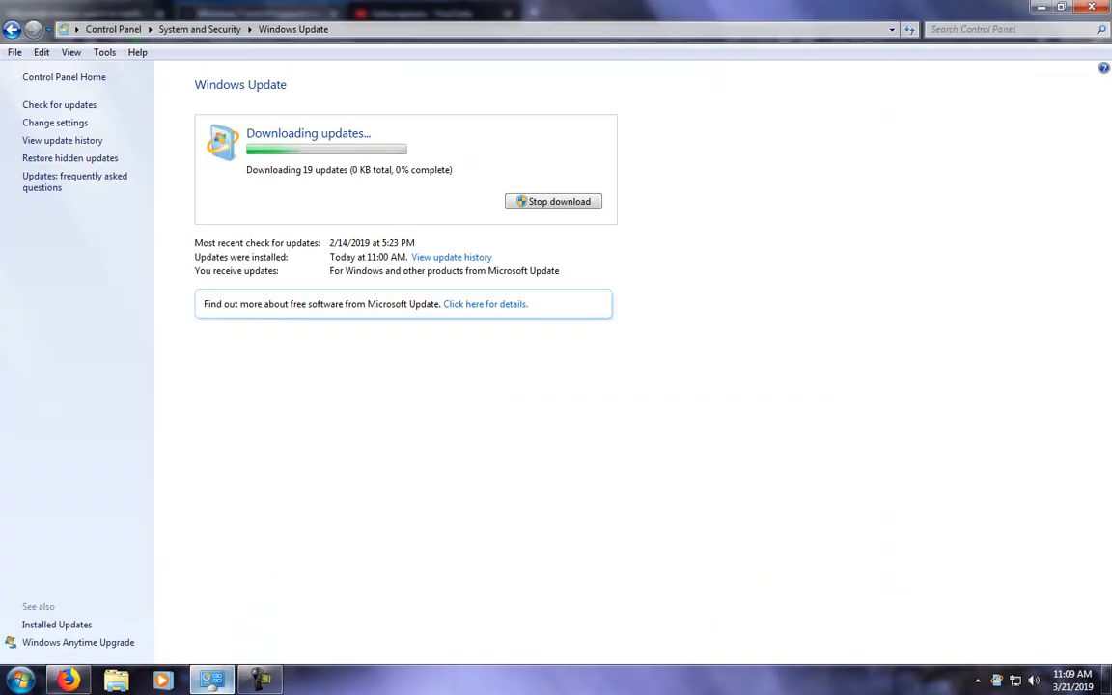